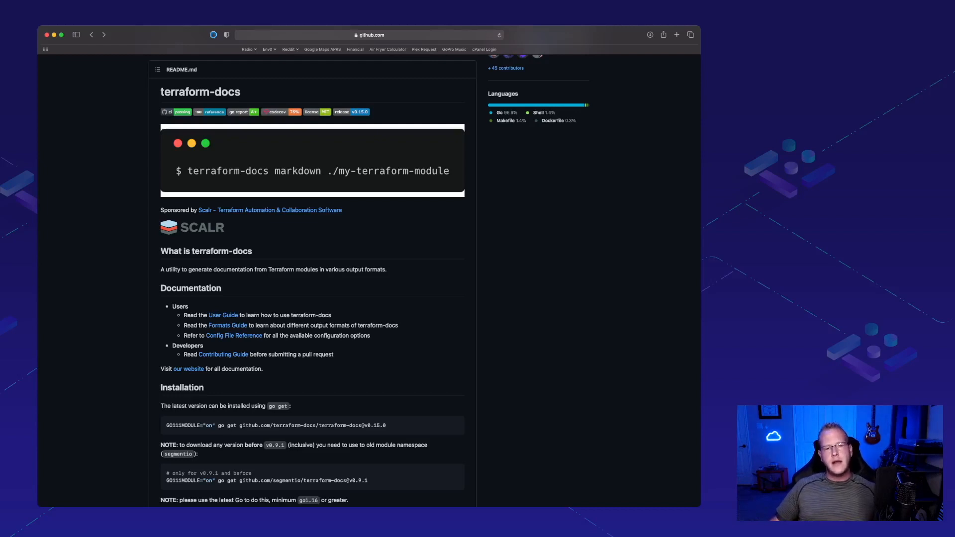
- Scroll through the VPC module's main.tf and clear the half-typed terraform-docs terminal command
scroll(down, 3)
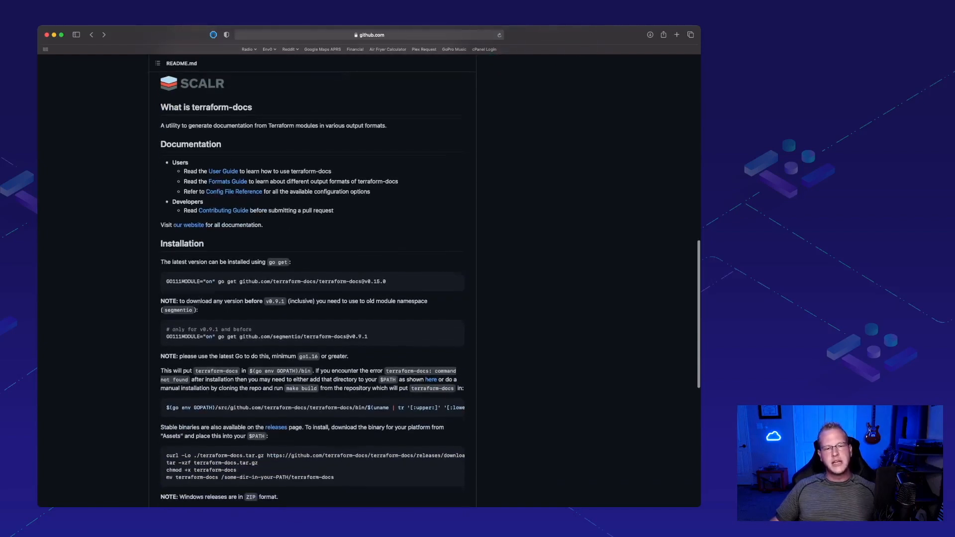
scroll(down, 3)
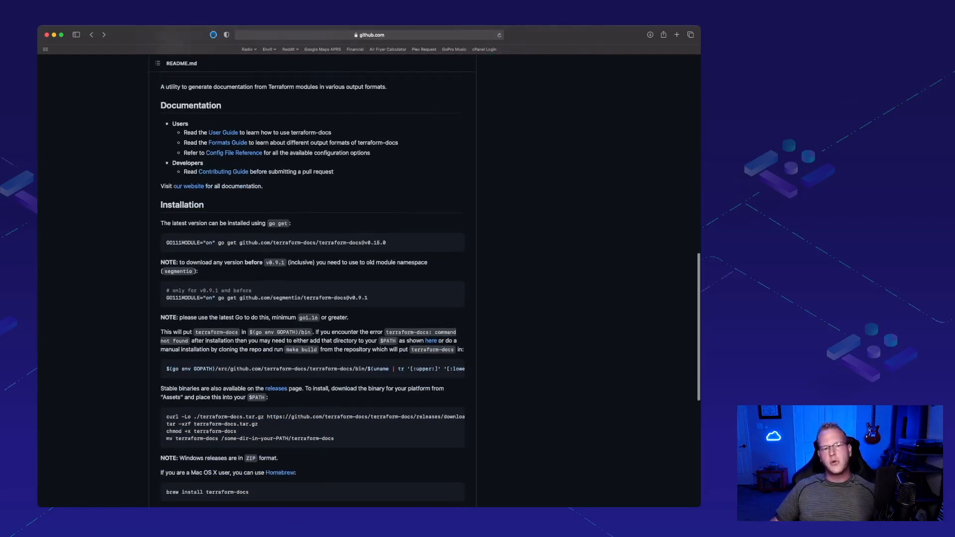
scroll(down, 3)
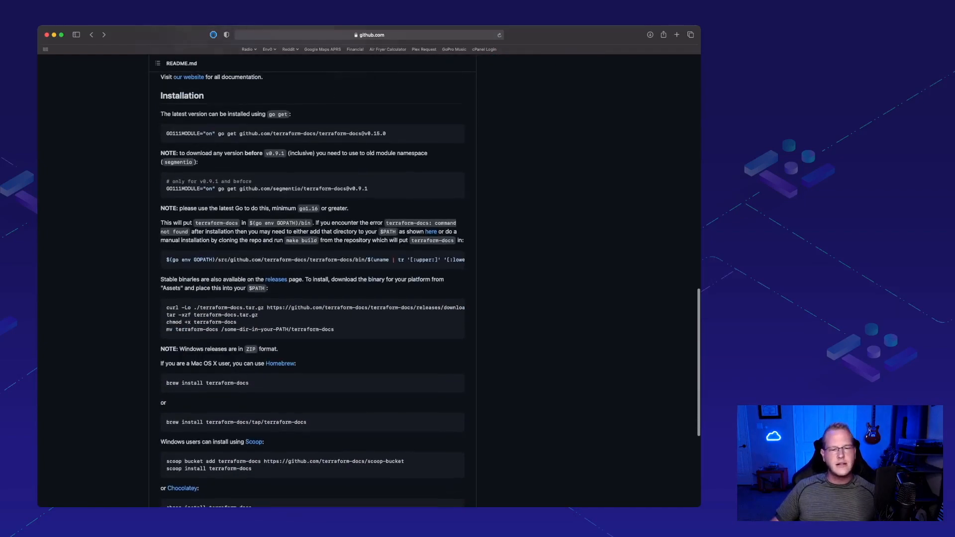
scroll(down, 3)
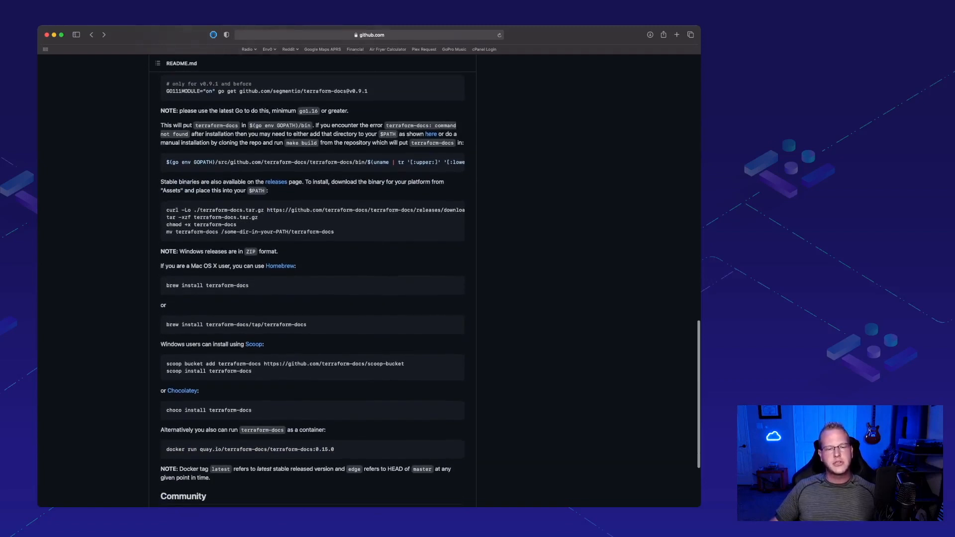
scroll(down, 3)
text(terraform-docs)
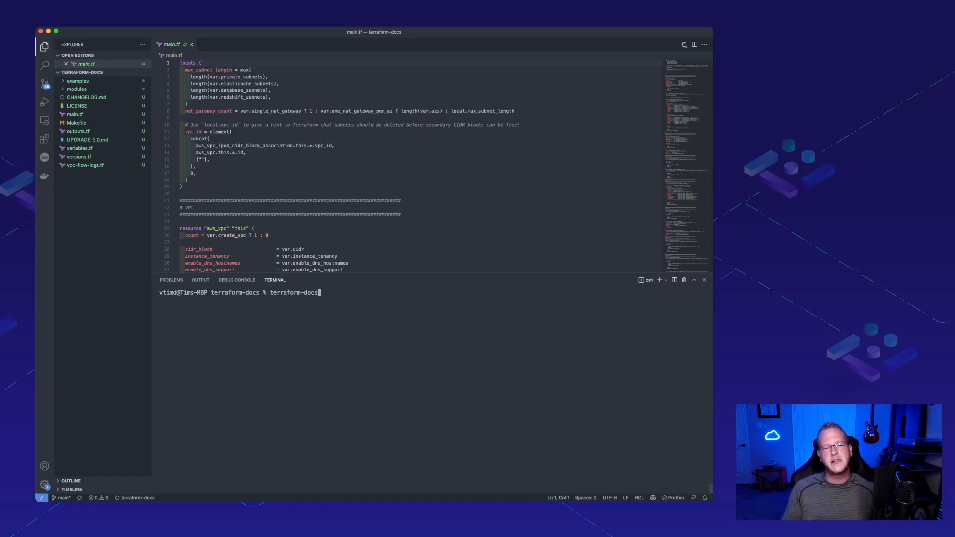
key(Return)
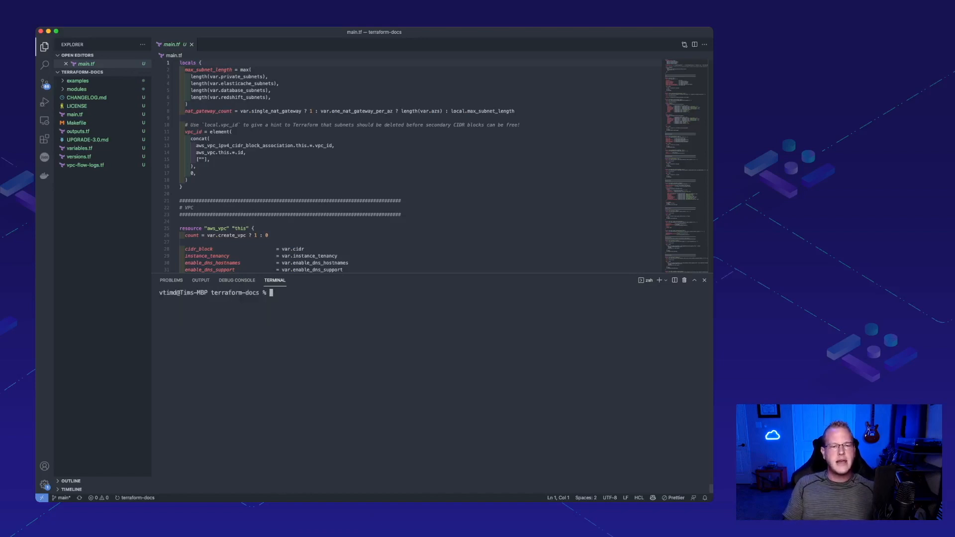
- Run 'terraform-docs markdown . >README.md' and open the generated README.md from the Explorer
text(terraform-docs)
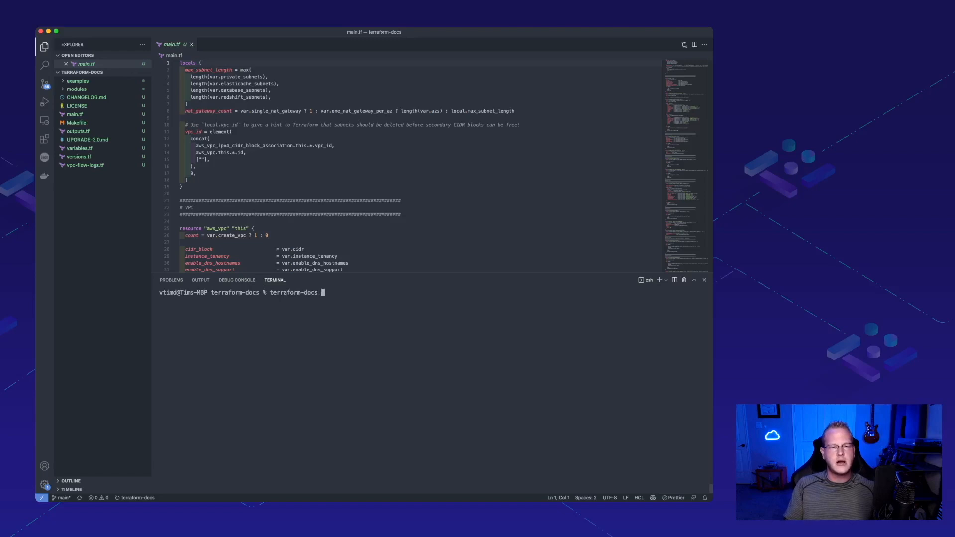
text(mark)
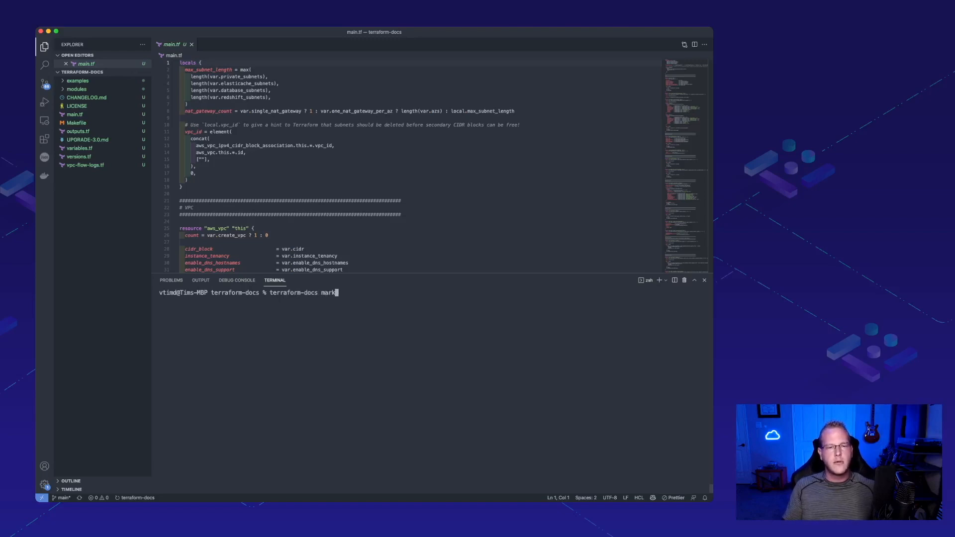
text(down . >READ)
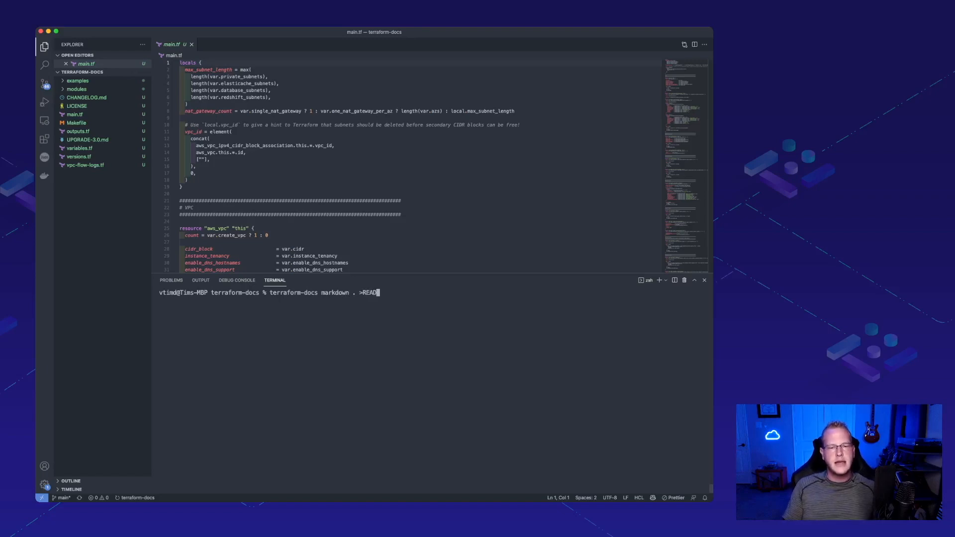
text(ME.m)
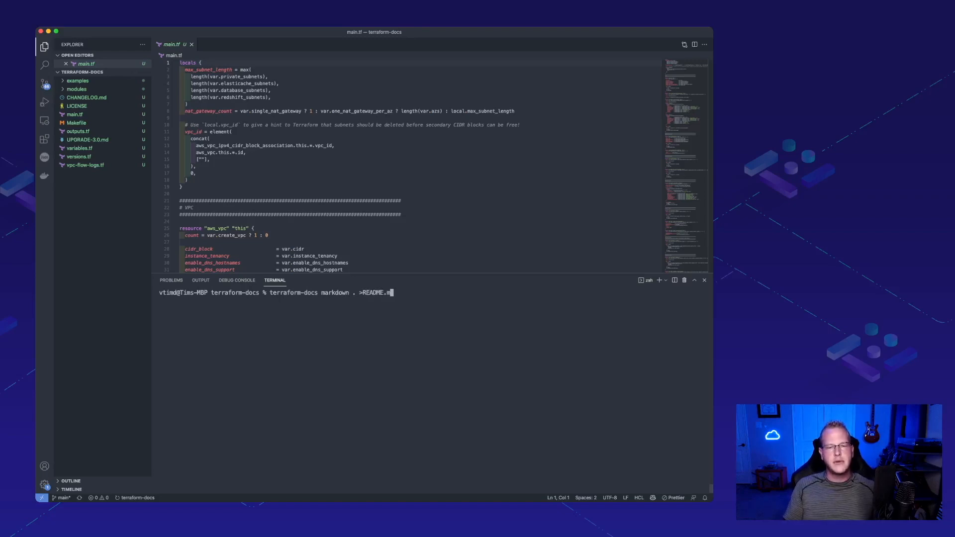
key(Return)
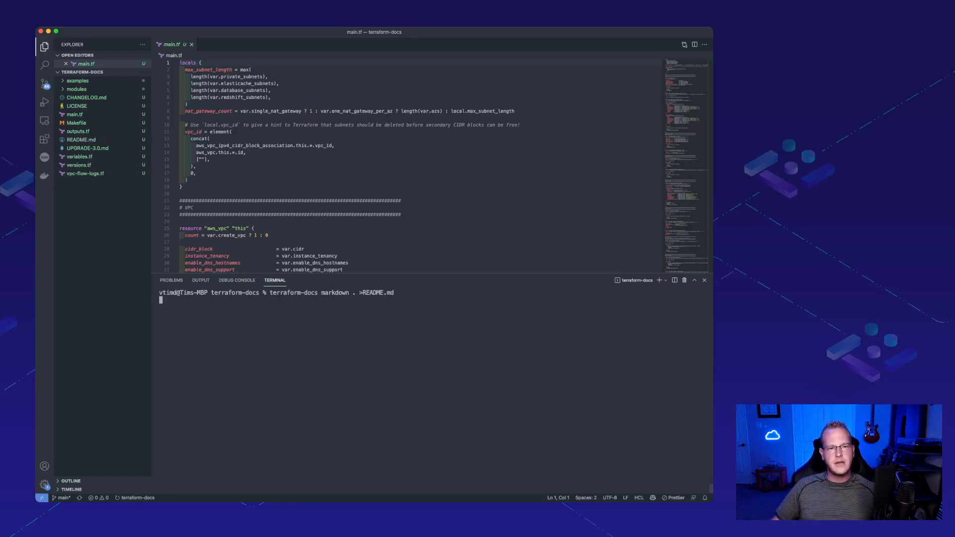
key(Return)
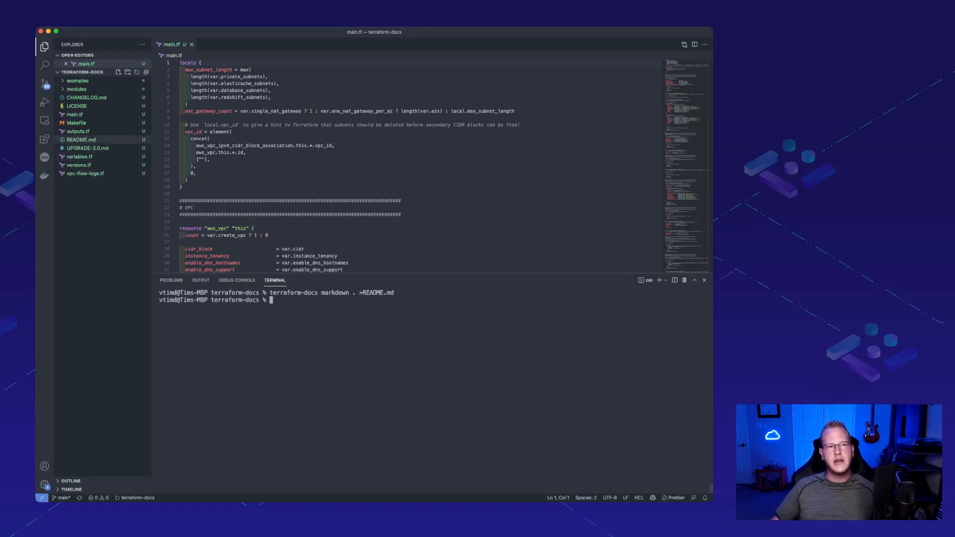
click(81, 139)
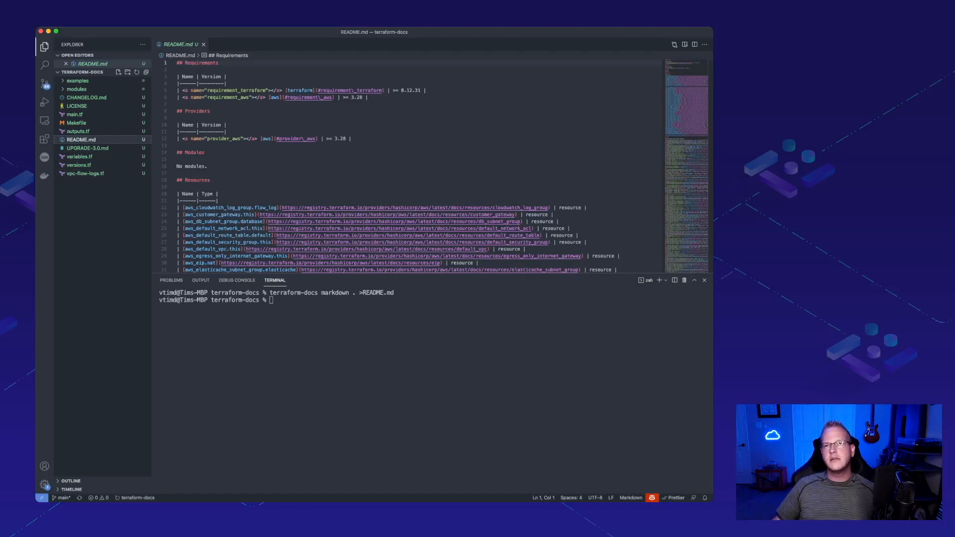
- Open README.md's rendered Markdown preview to the side of its source
click(684, 43)
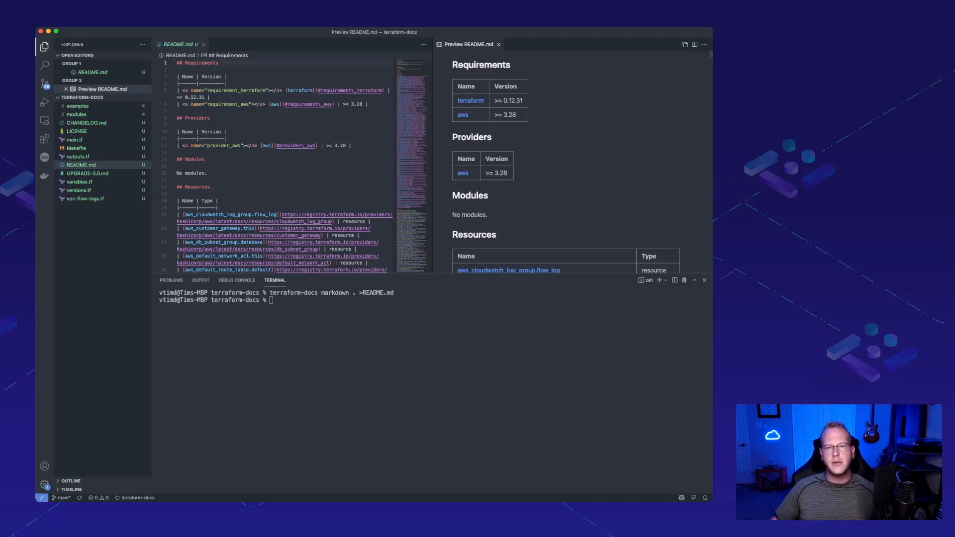
scroll(down, 3)
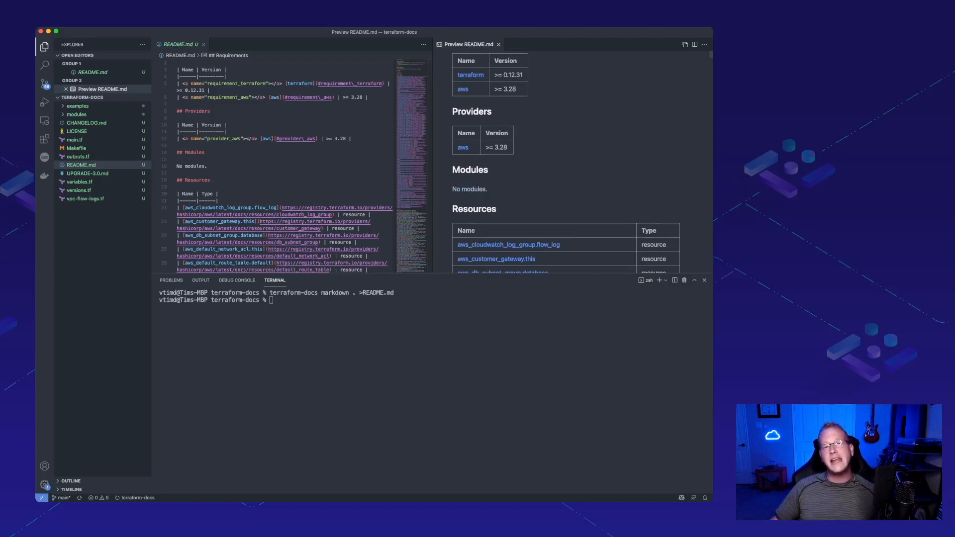
scroll(down, 3)
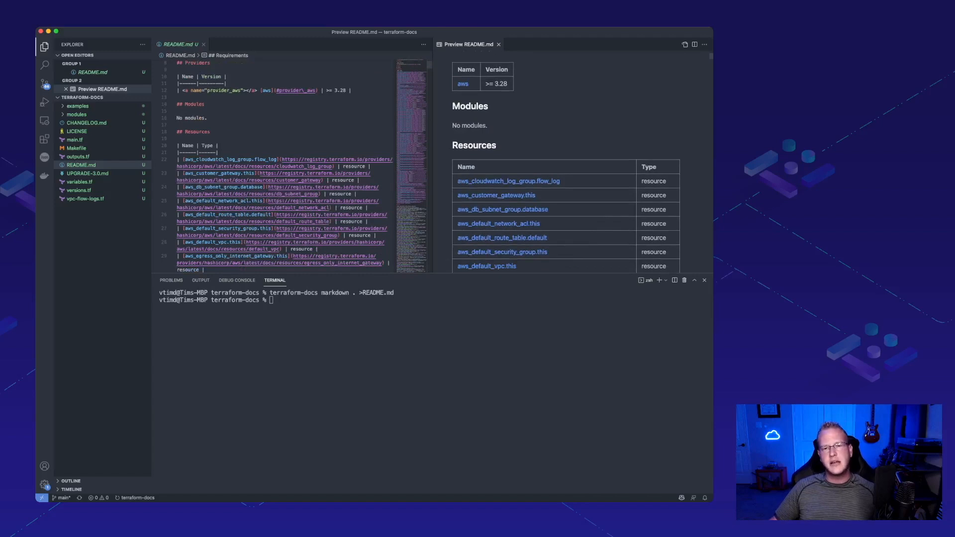
scroll(down, 3)
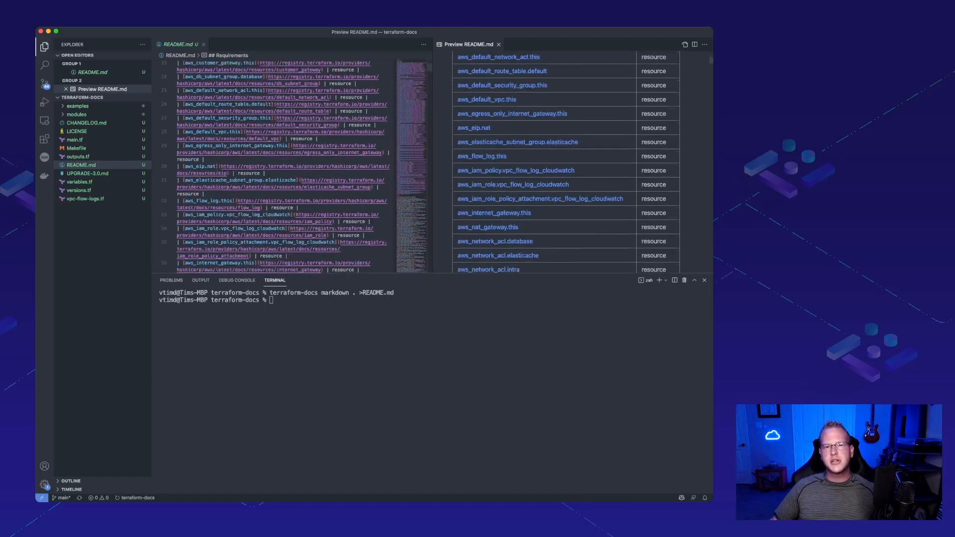
scroll(down, 3)
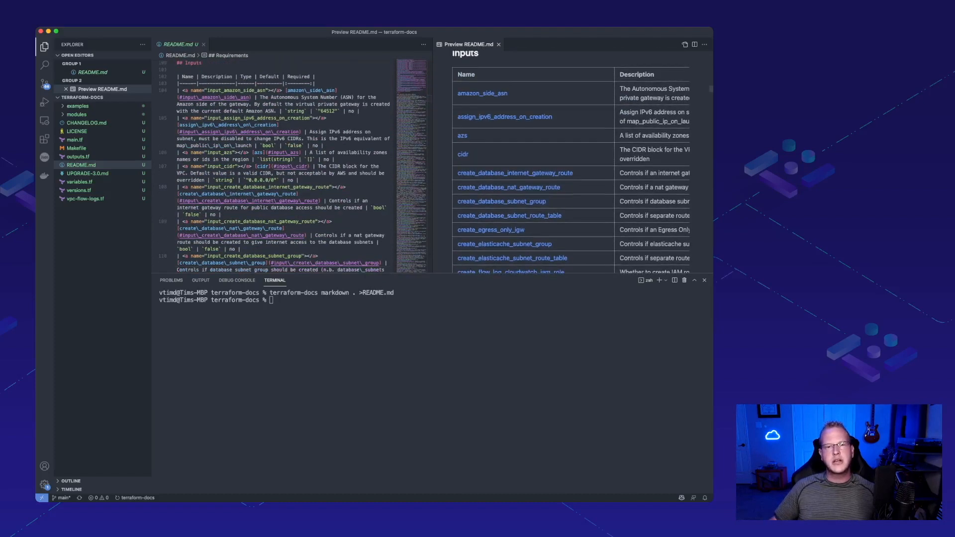
scroll(right, 3)
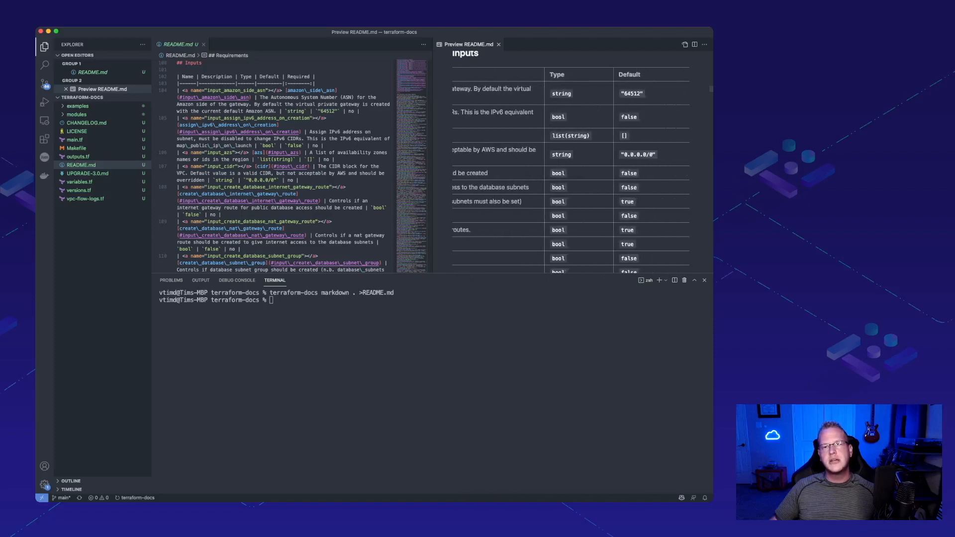
scroll(right, 3)
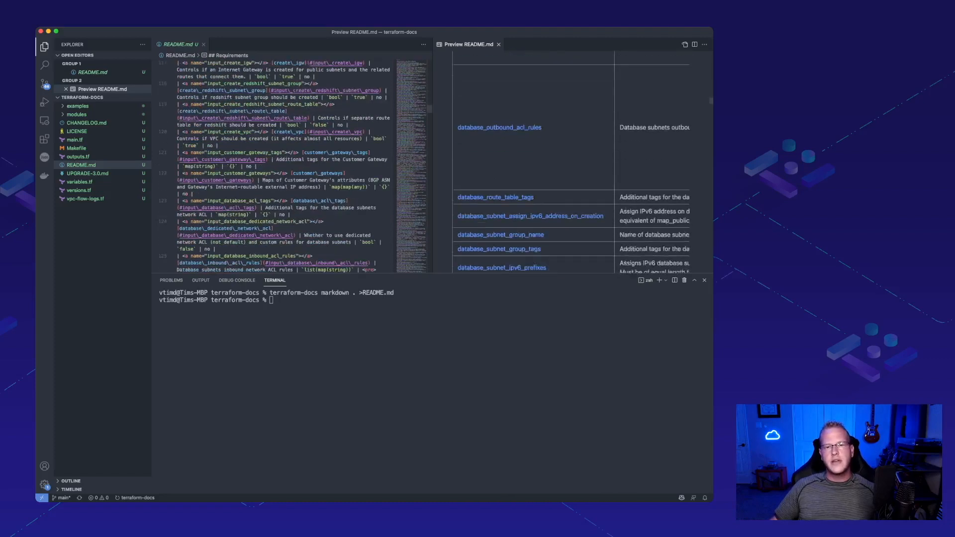
scroll(down, 3)
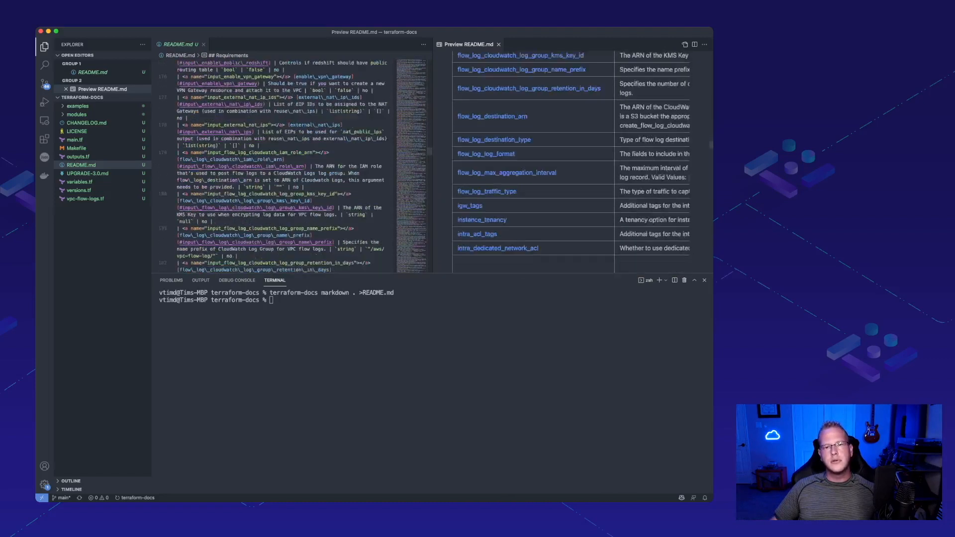
scroll(down, 3)
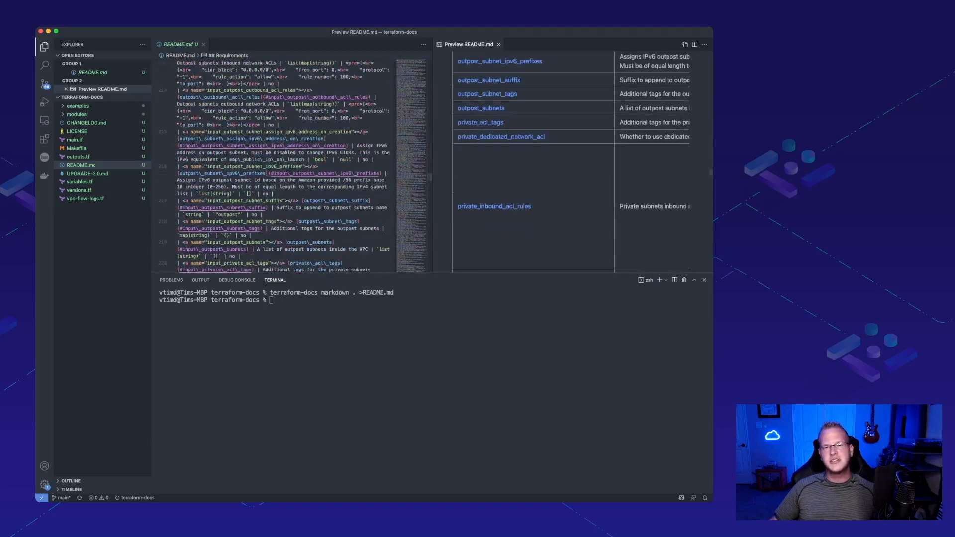
scroll(down, 3)
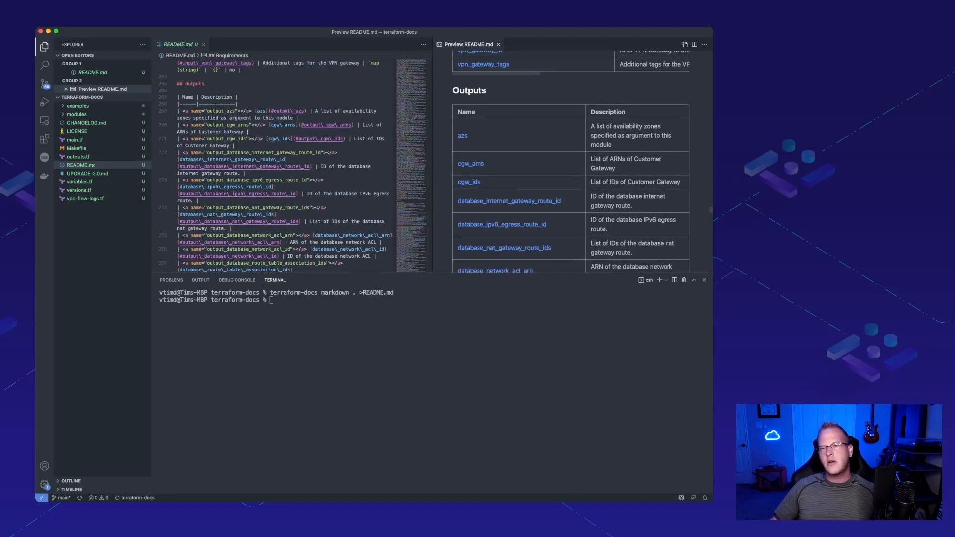
scroll(down, 3)
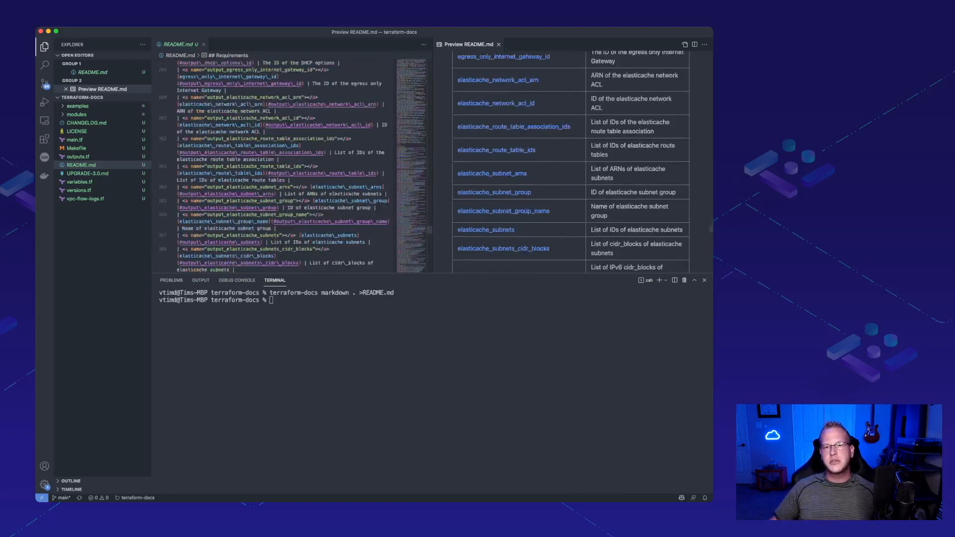
scroll(down, 3)
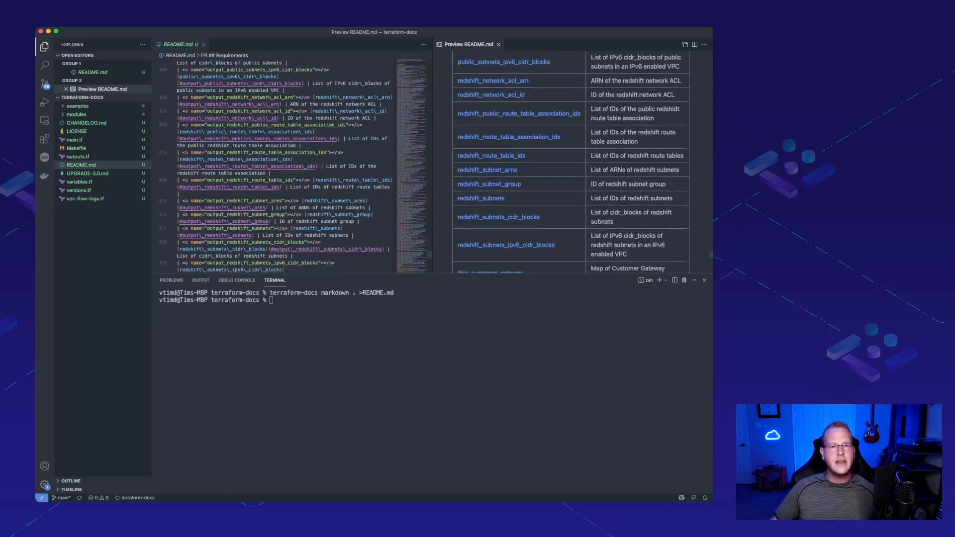
scroll(down, 3)
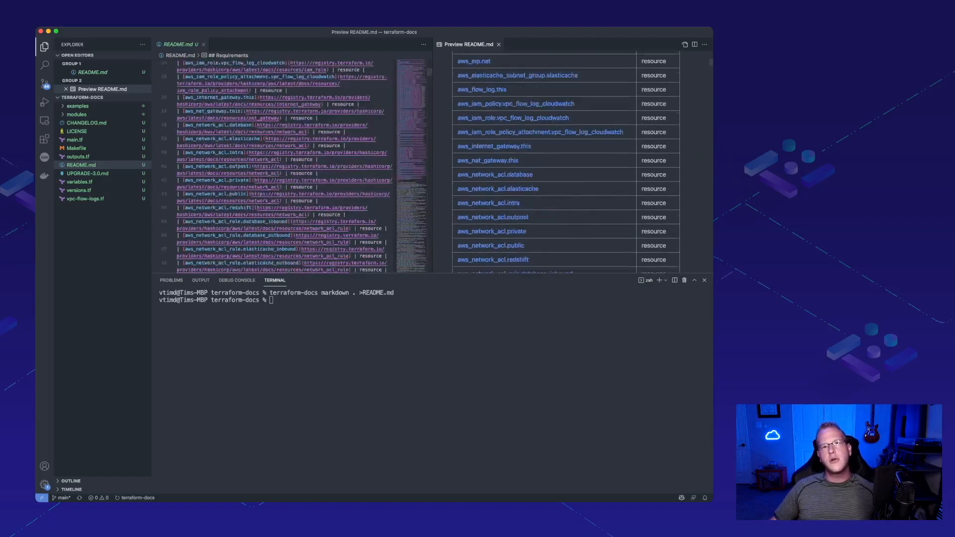
scroll(up, 3)
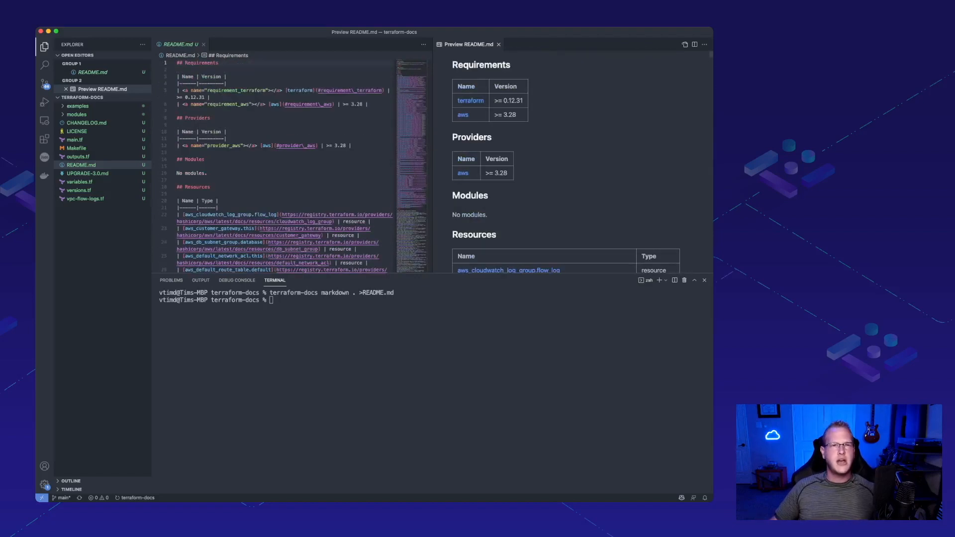